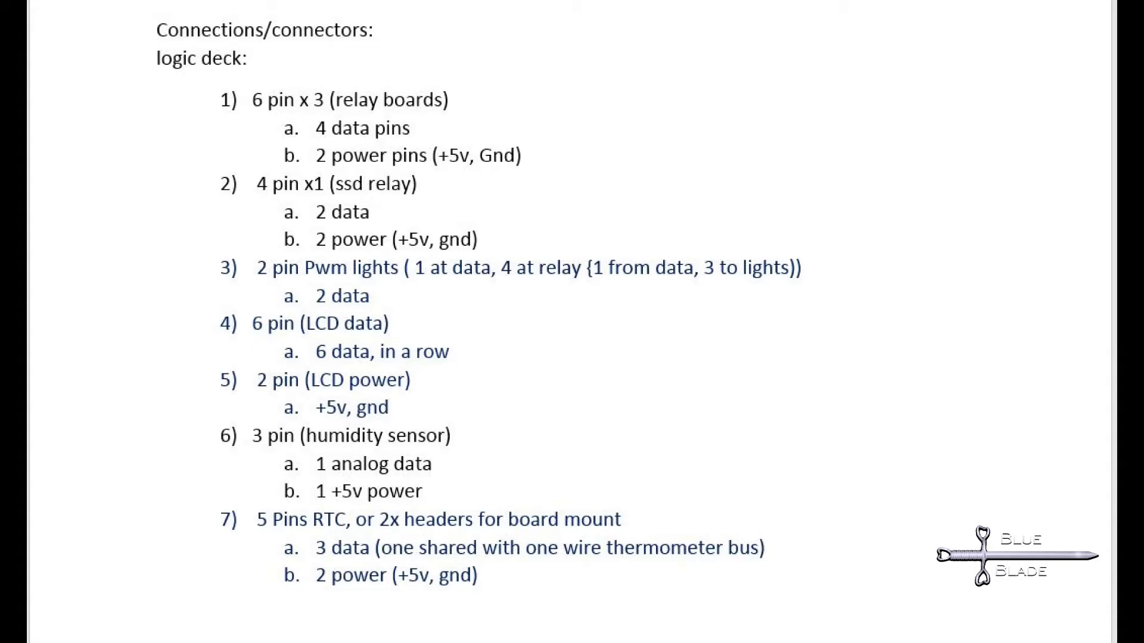
{"action": "scroll", "scroll_direction": "down", "scroll_amount": 3}
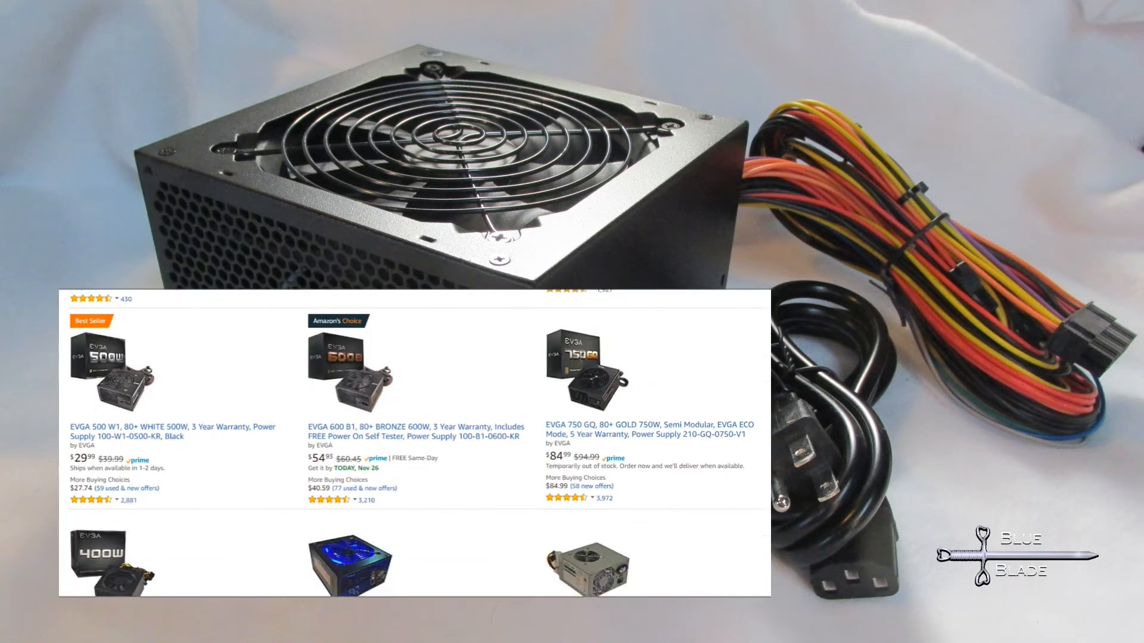
{"action": "scroll", "scroll_direction": "down", "scroll_amount": 3}
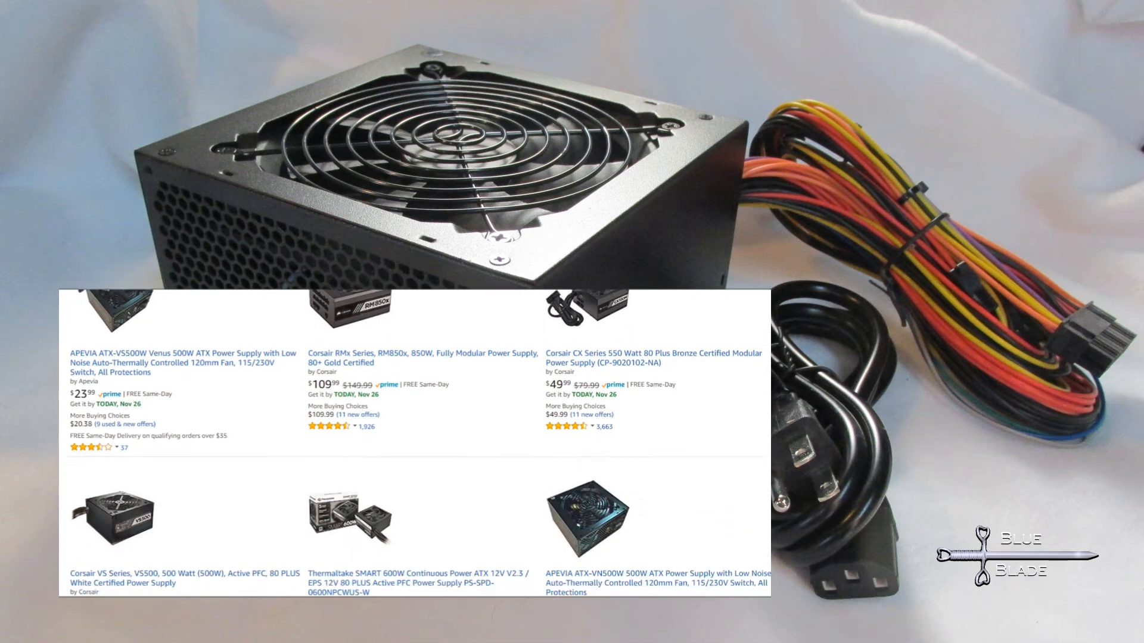
{"action": "scroll", "scroll_direction": "down", "scroll_amount": 3}
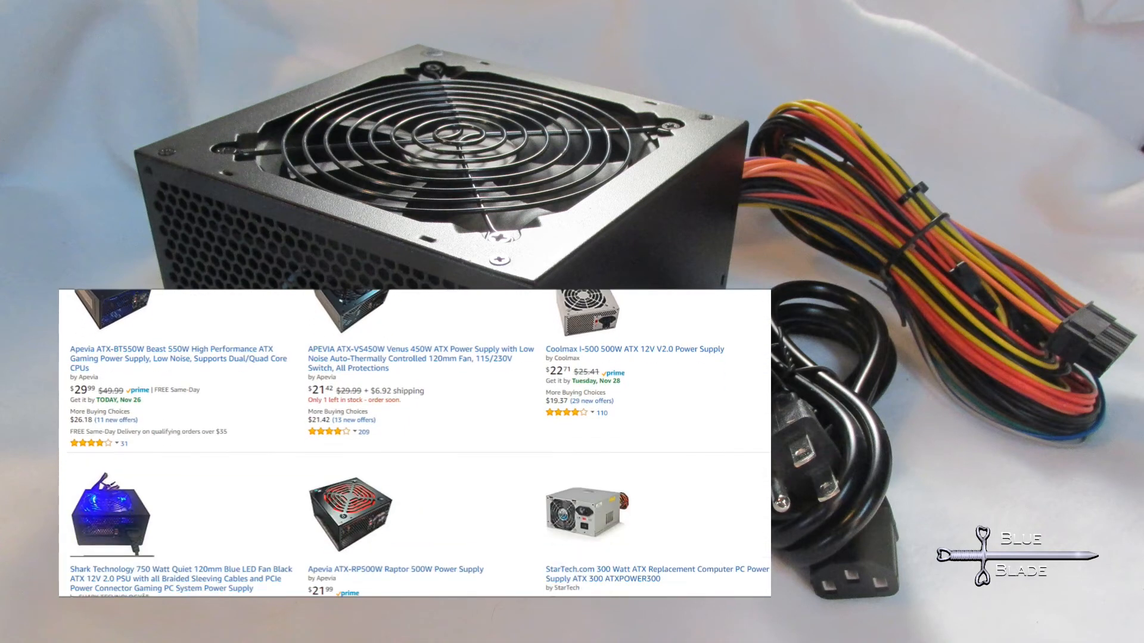
{"action": "scroll", "scroll_direction": "down", "scroll_amount": 3}
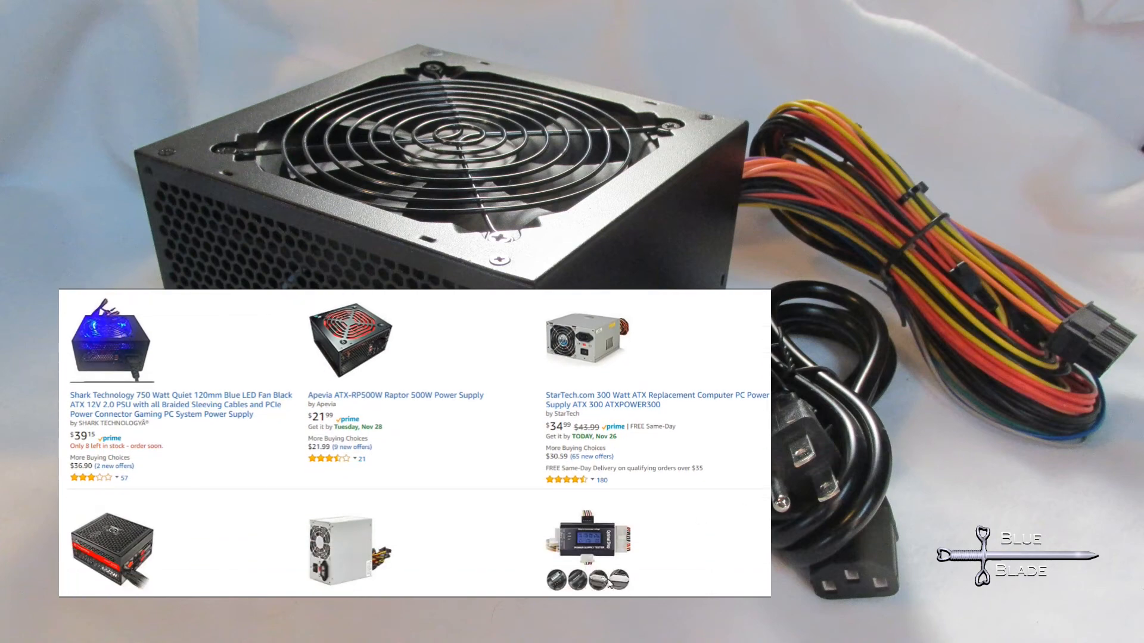